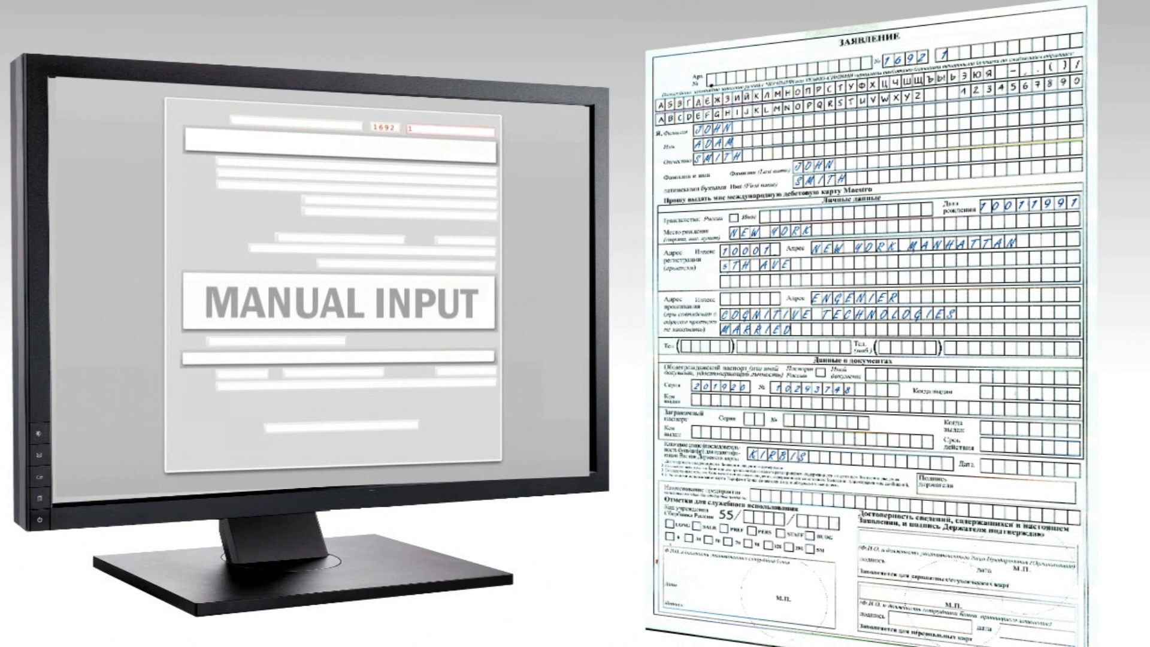
{"action": "type", "text": "A"}
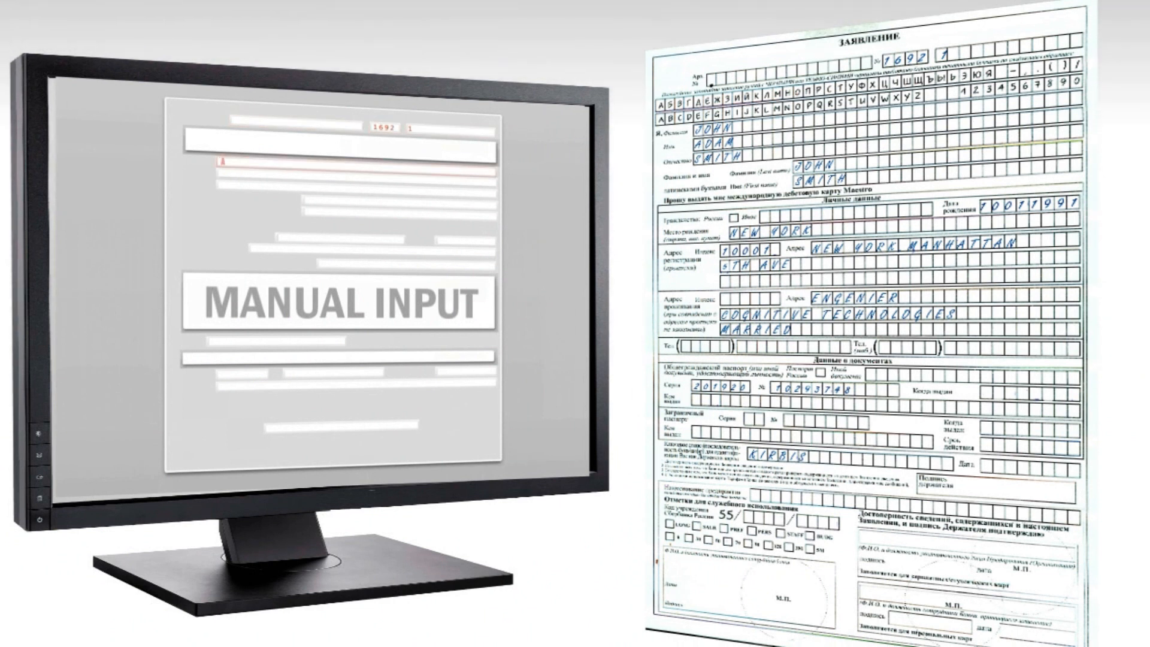